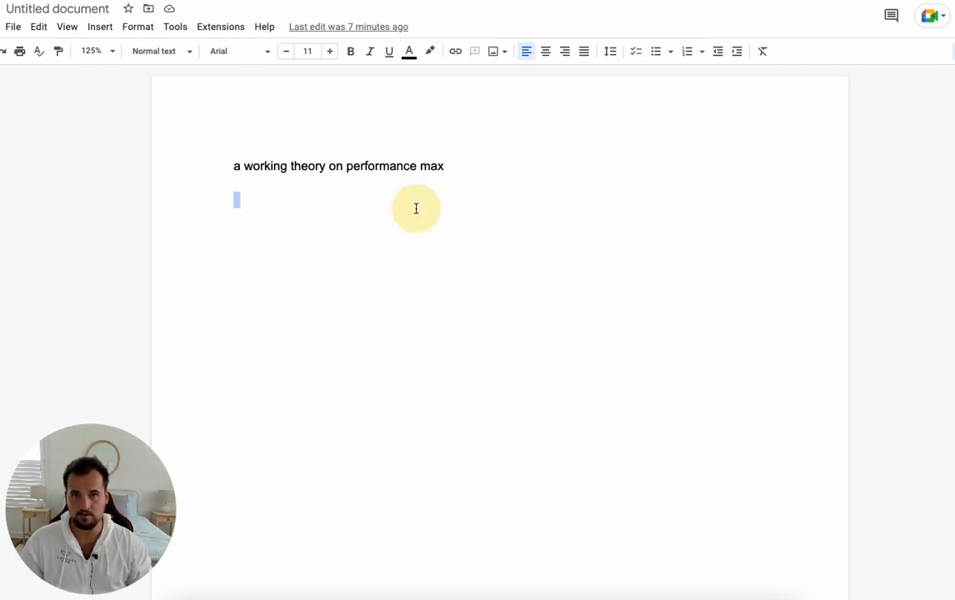
{"action": "type", "text": "Still in beta"}
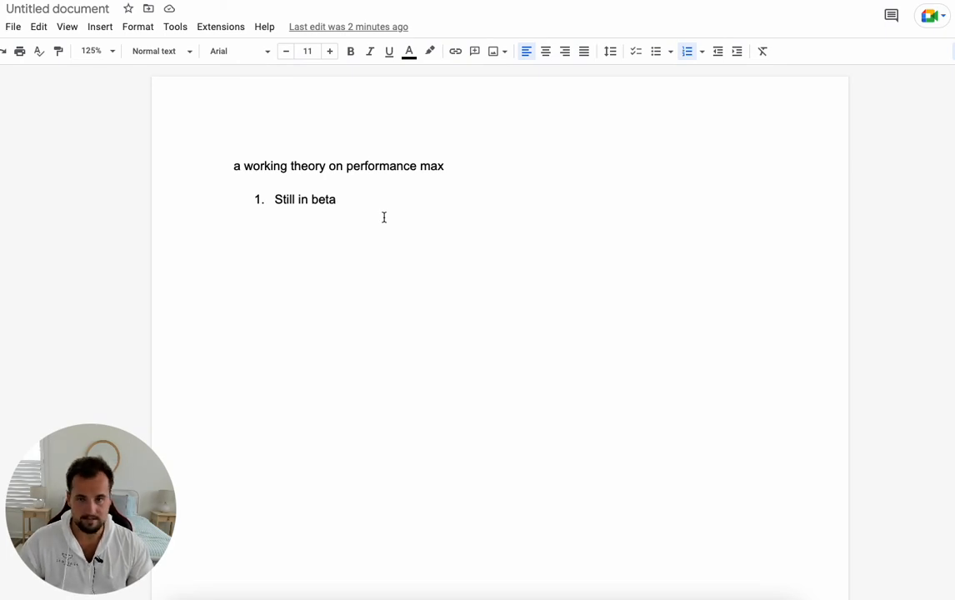
{"action": "type", "text": "More is better"}
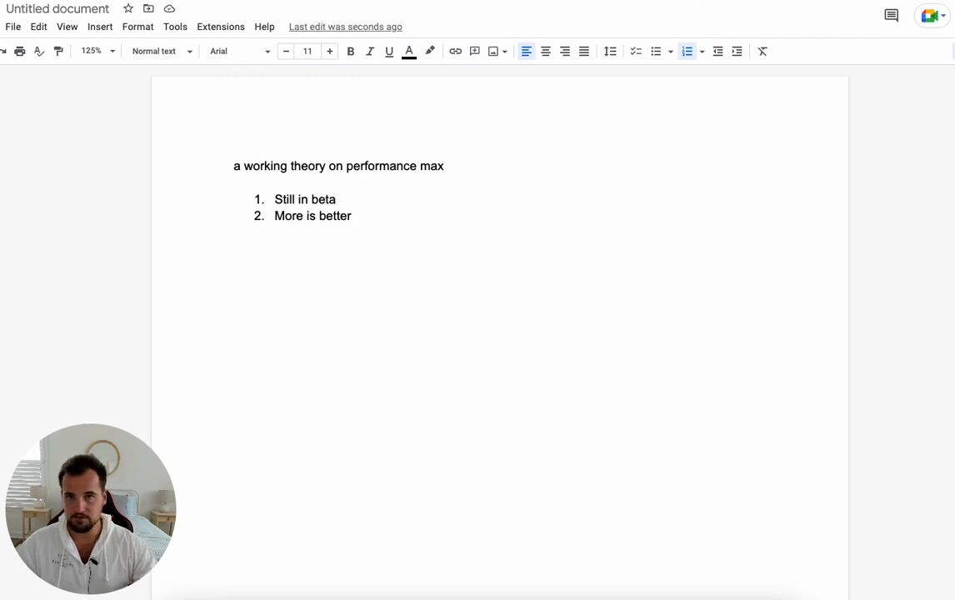
{"action": "type", "text": "Not a simple campaign"}
{"action": "type", "text": "Testing is needed"}
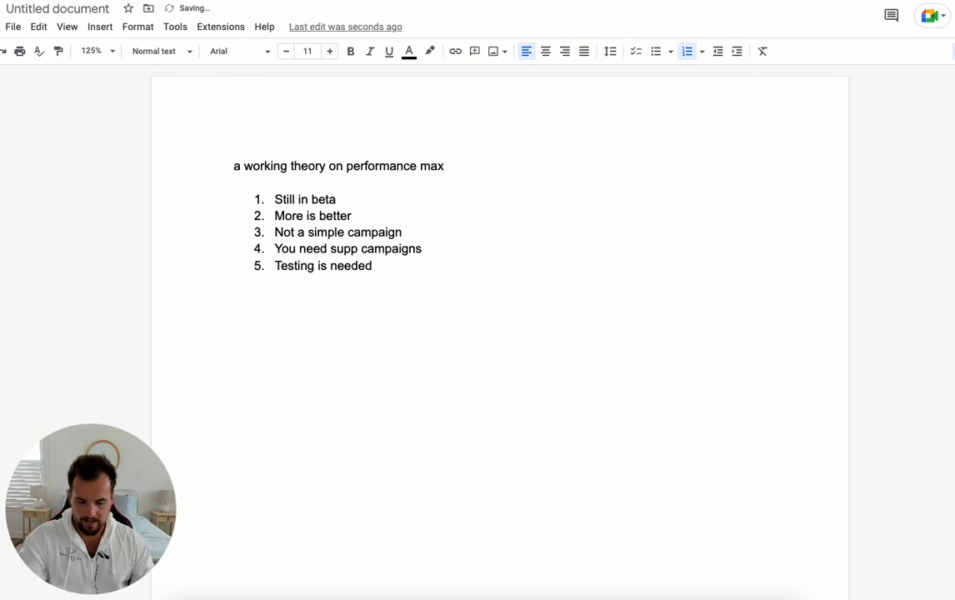
{"action": "type", "text": "Budget requirements"}
{"action": "type", "text": "URL expansion"}
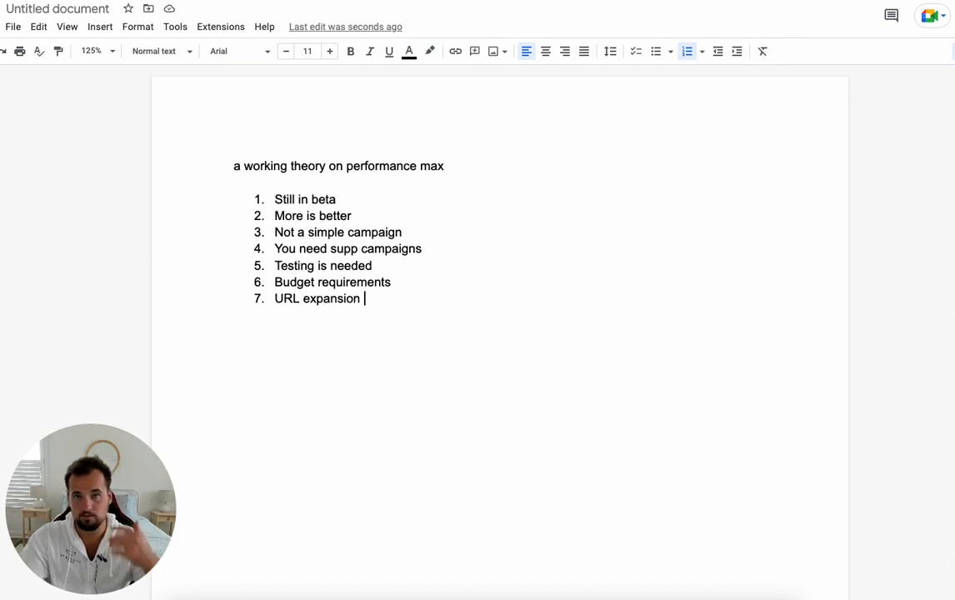
{"action": "type", "text": "Creativity with assets"}
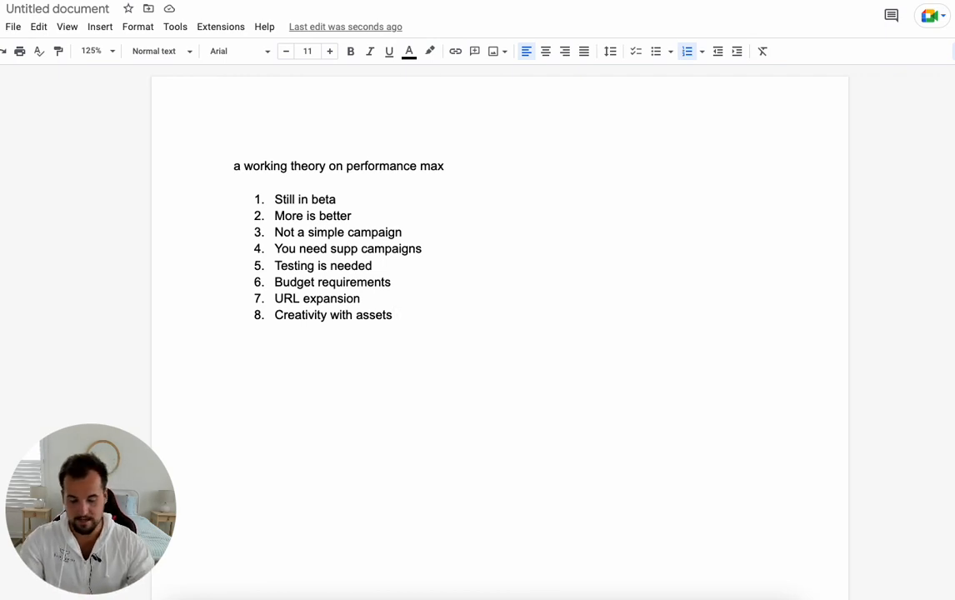
{"action": "type", "text": "NCA strategy"}
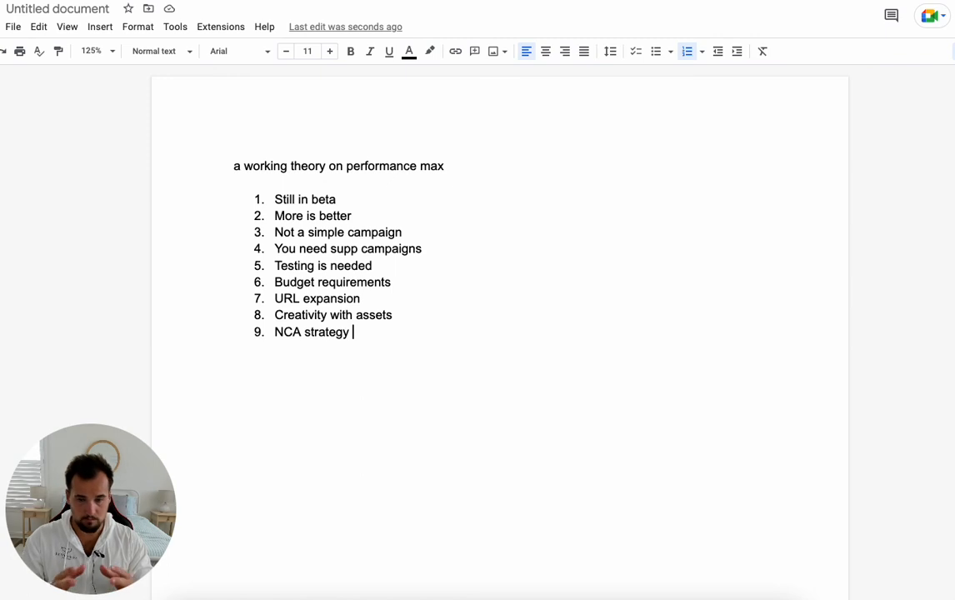
{"action": "type", "text": "Test the waters"}
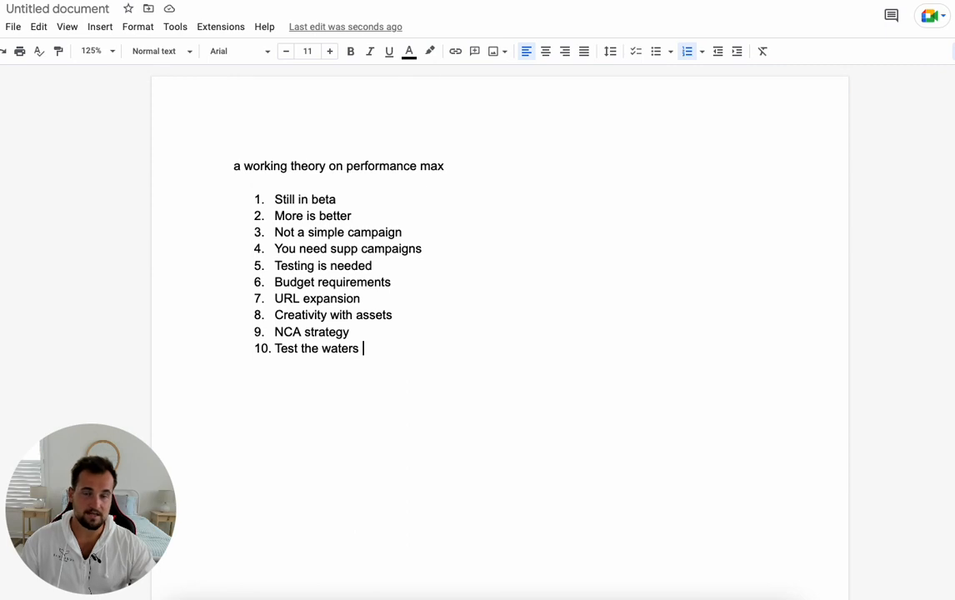